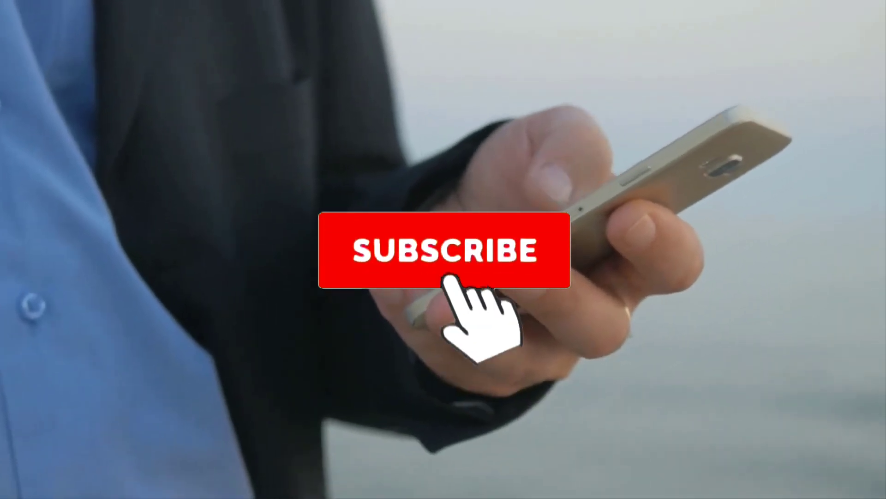
click(442, 251)
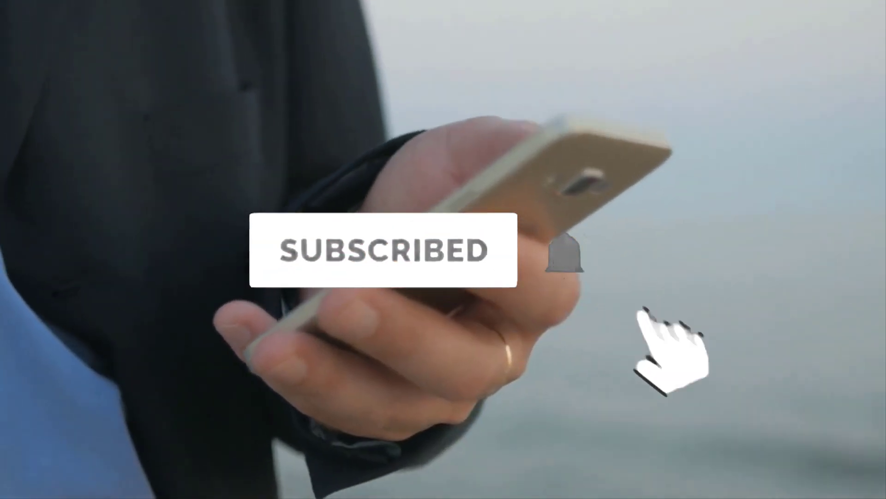